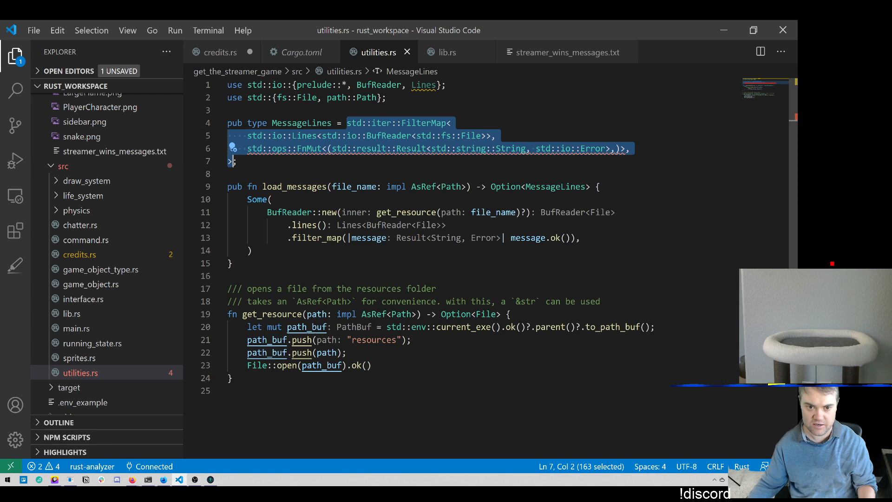
Replace the FilterMap alias body with impl Iterator<Item = Option, discarding a mistyped Opt
key("Delete")
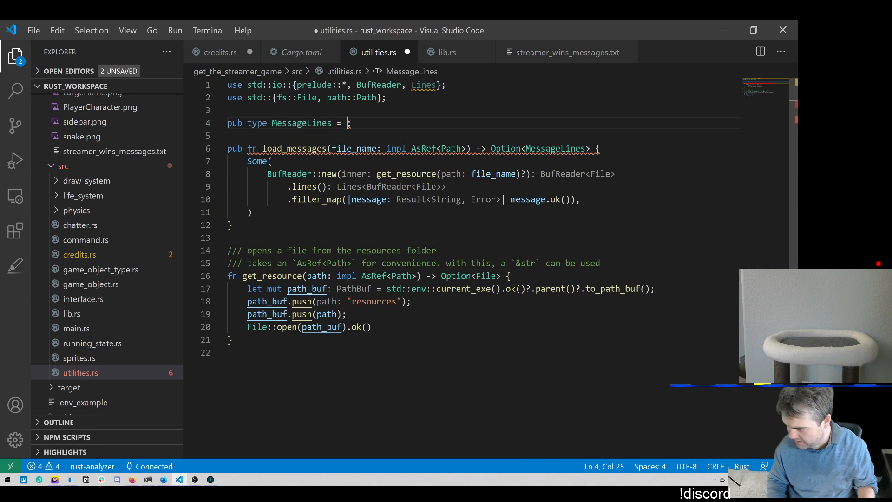
type("Opt")
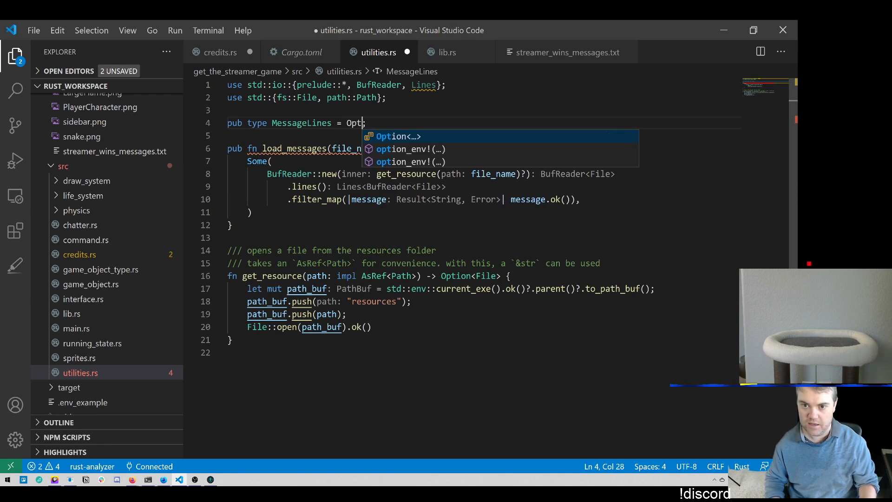
key("Backspace")
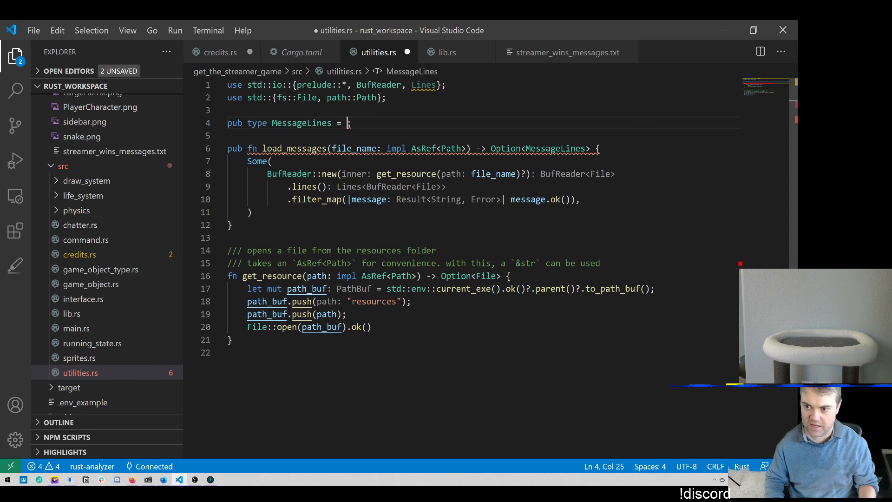
type("impl")
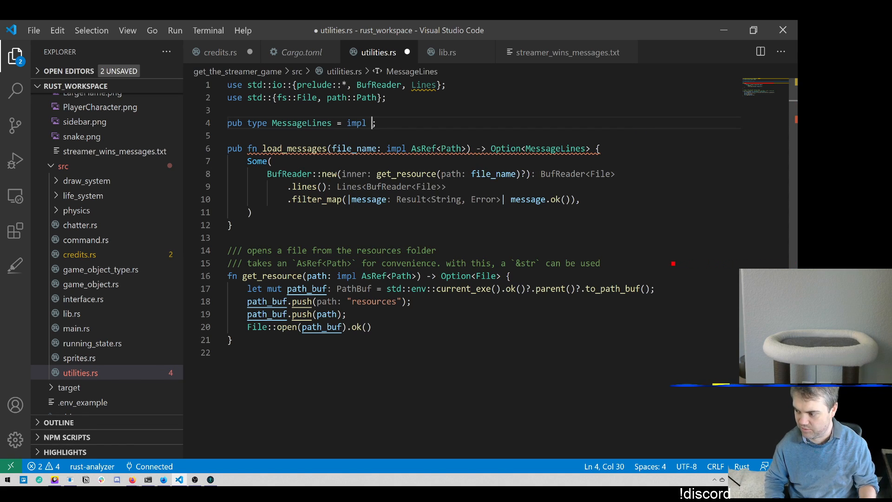
type("Iterator")
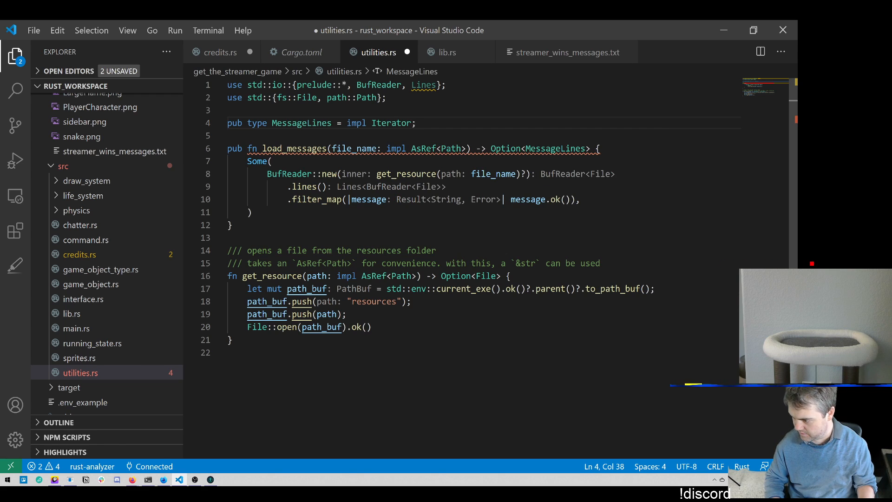
type("<Itm")
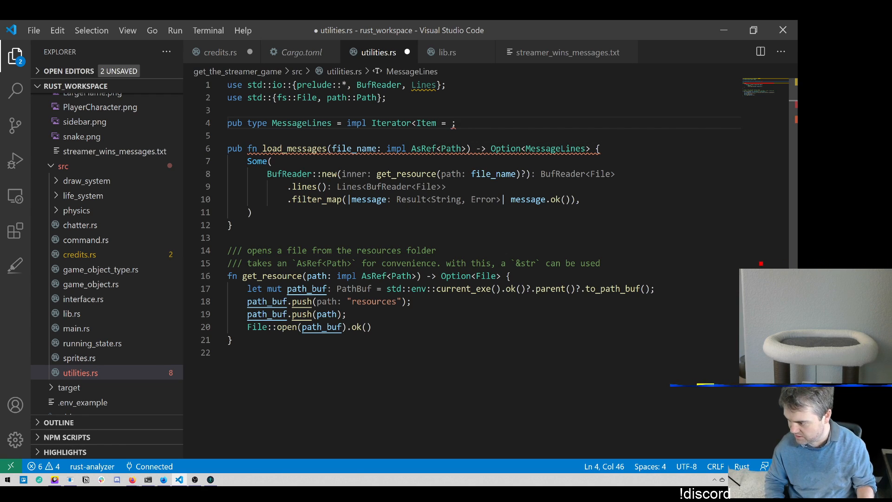
type("Option")
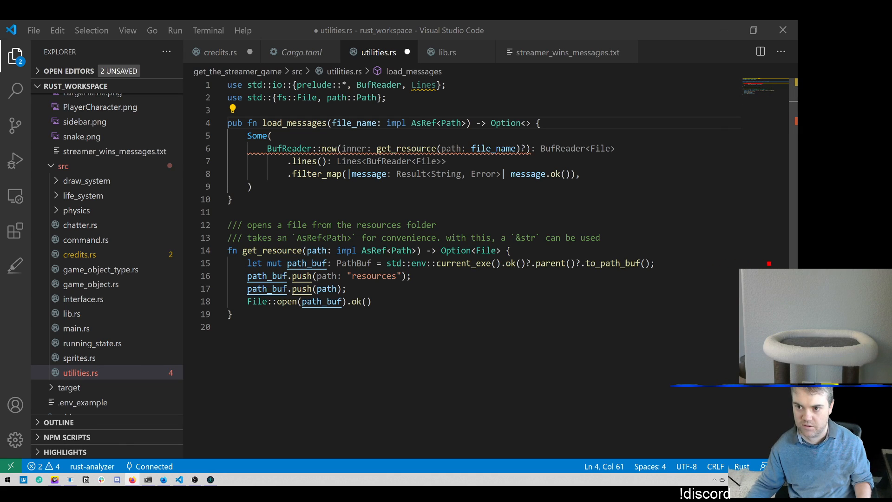
Rewrite load_messages' return type as Option<impl Iterator<Item = Option<String>>> and save utilities.rs
double_click(509, 123)
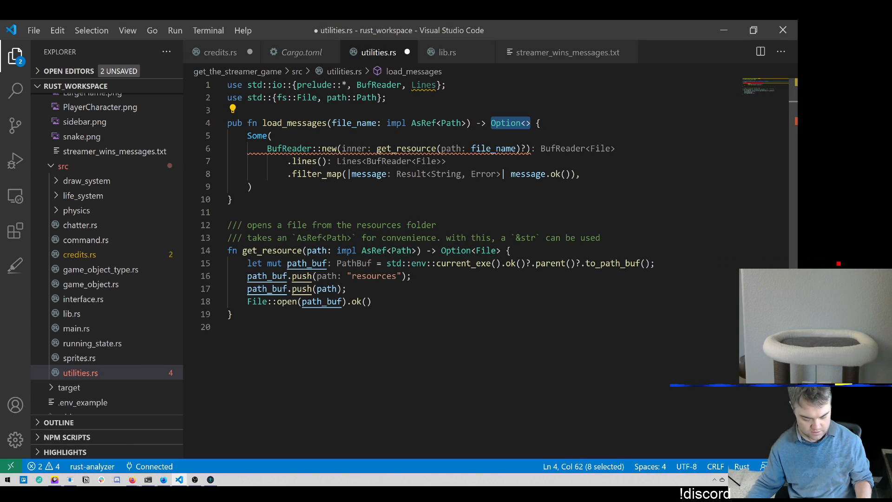
type("impl Iterator<Item = Option<String>>")
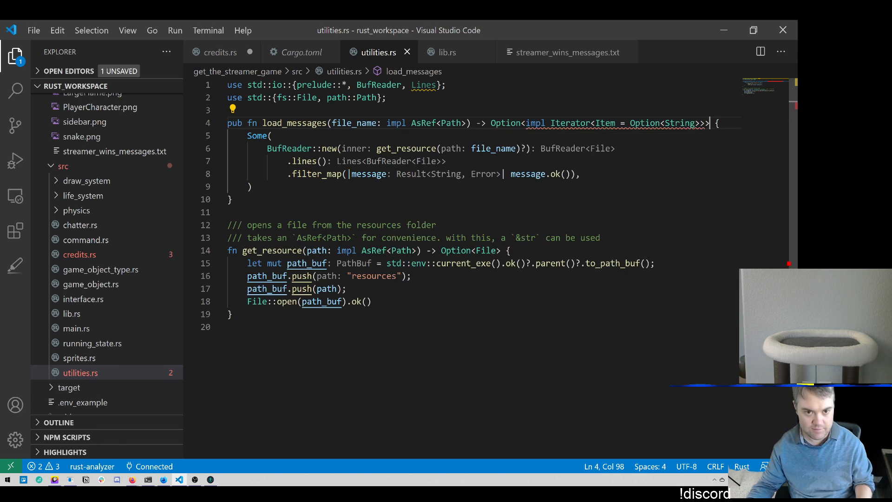
In credits.rs, make the else branch yield "Streamer won!".to_owned(), then view Cargo.toml
left_click(219, 52)
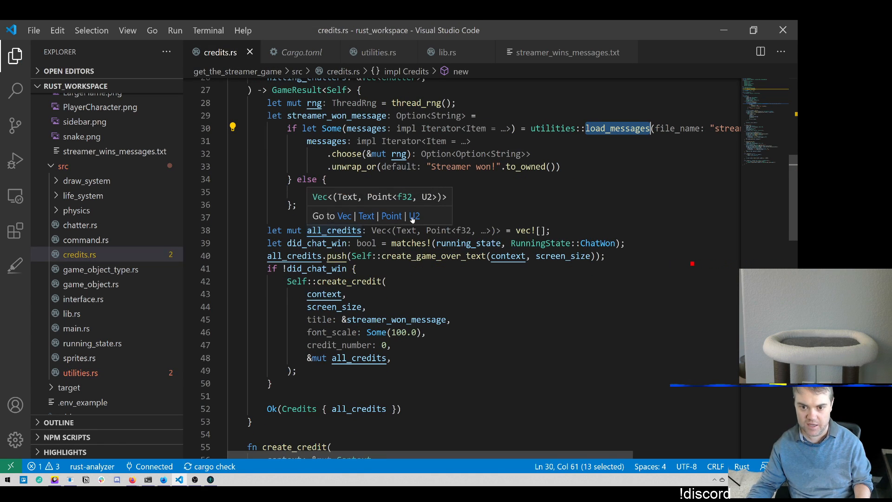
type("\"Streamer won!\".to_owned()")
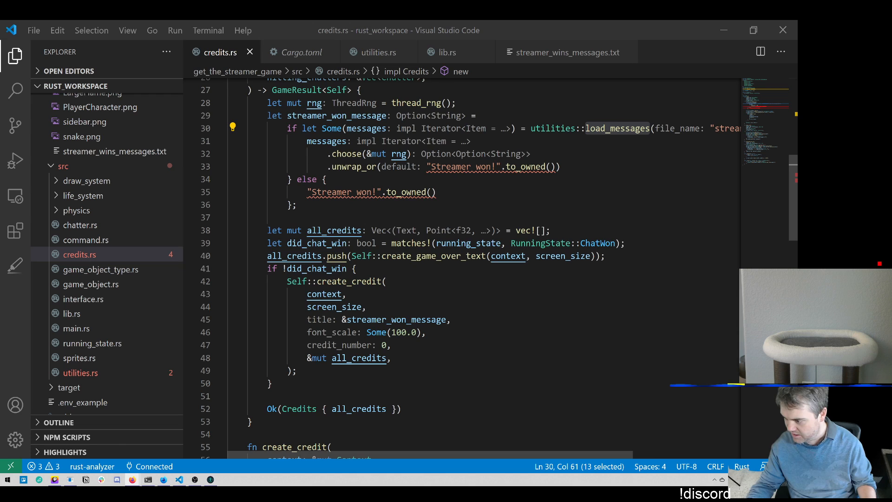
left_click(301, 52)
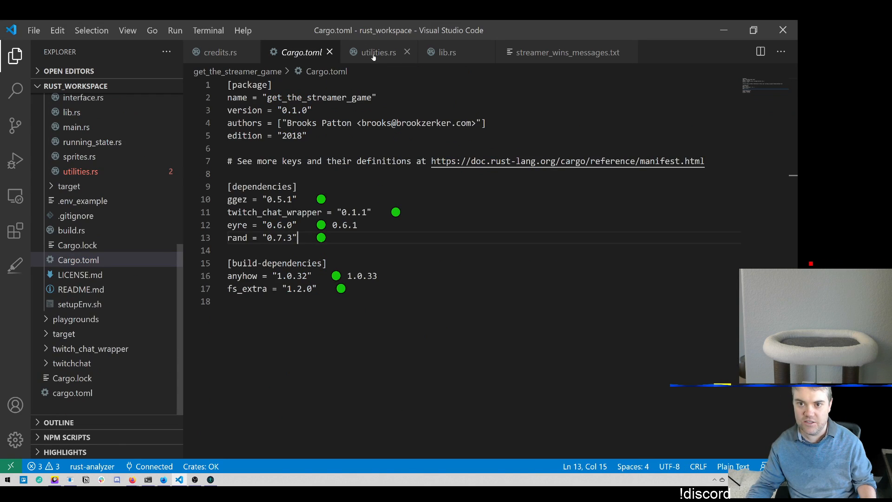
Glance at lib.rs, return to credits.rs, and bring up the Alt+Tab window switcher
left_click(447, 52)
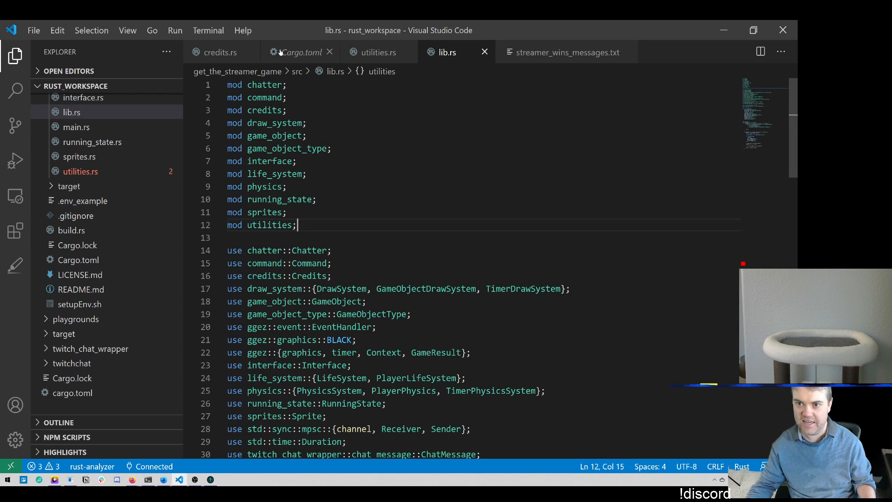
left_click(220, 53)
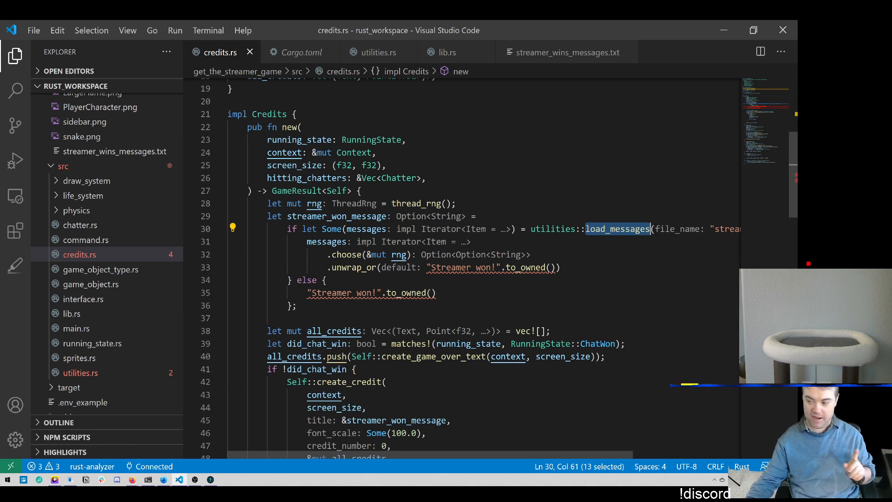
key("Alt+Tab")
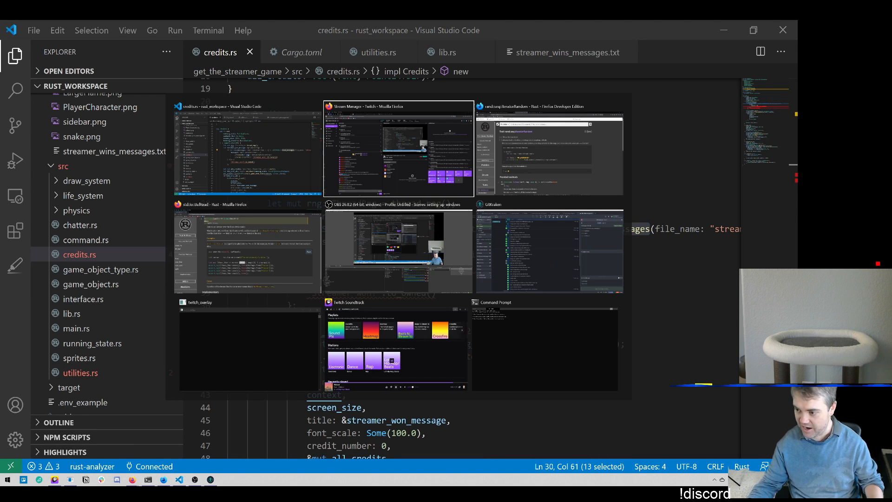